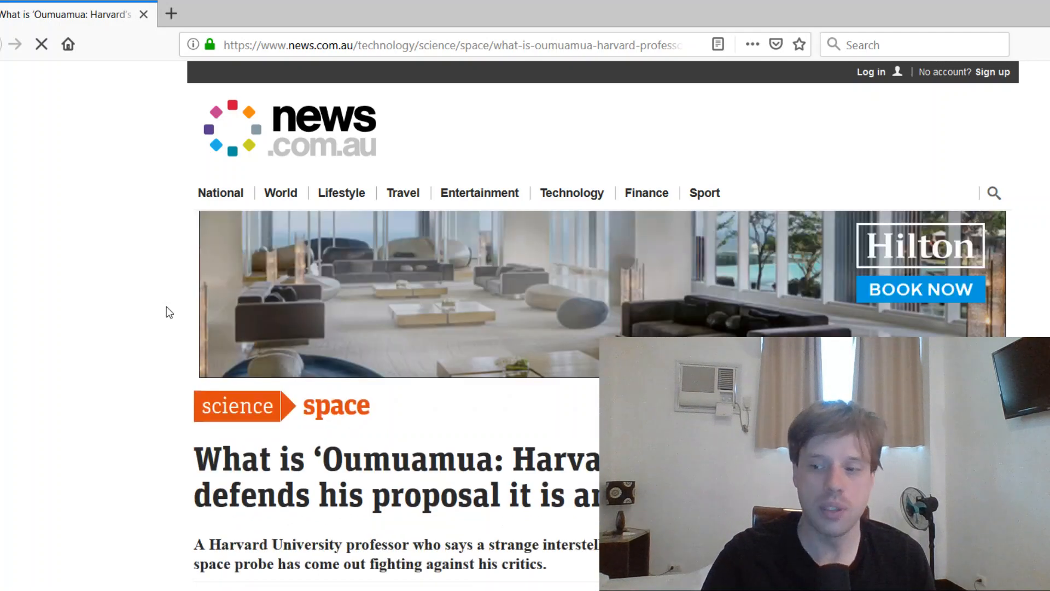
# - Scroll past the headline and standfirst until the embedded 'Oumuamua video plays in view
pyautogui.scroll(-3)
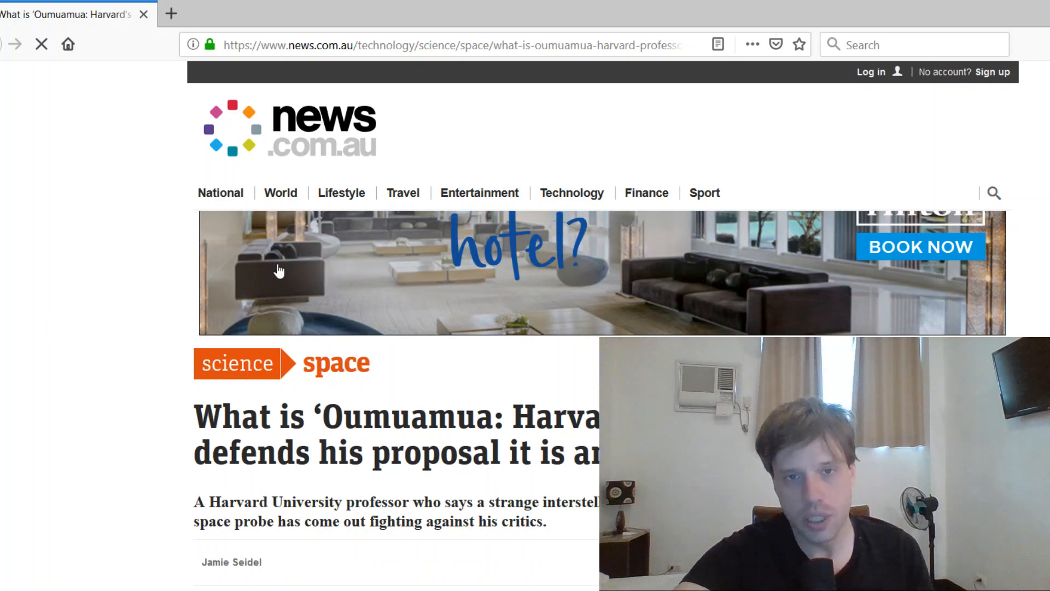
pyautogui.moveTo(135, 389)
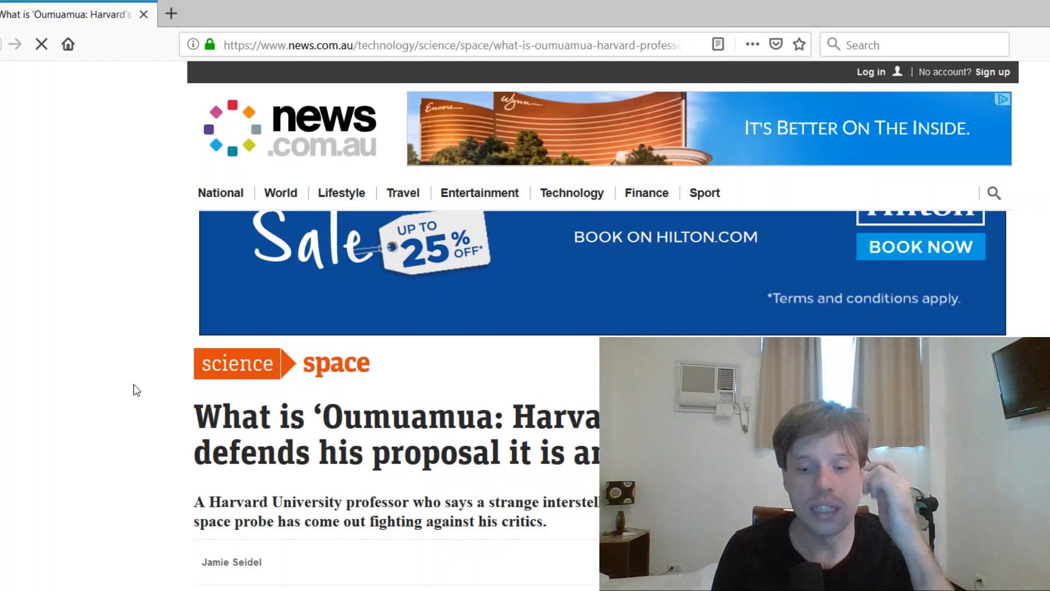
pyautogui.scroll(-3)
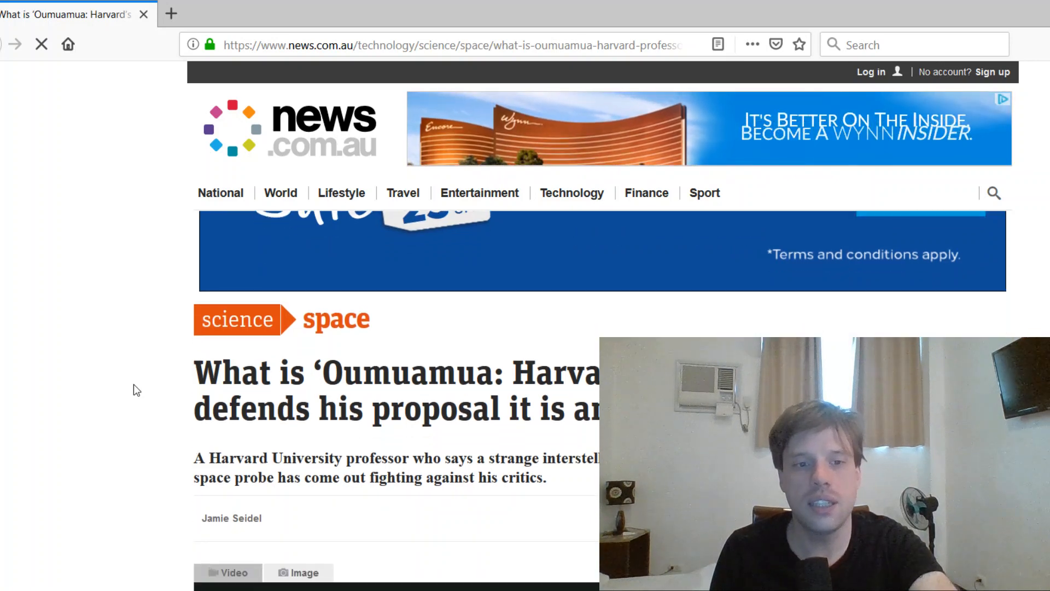
pyautogui.scroll(-3)
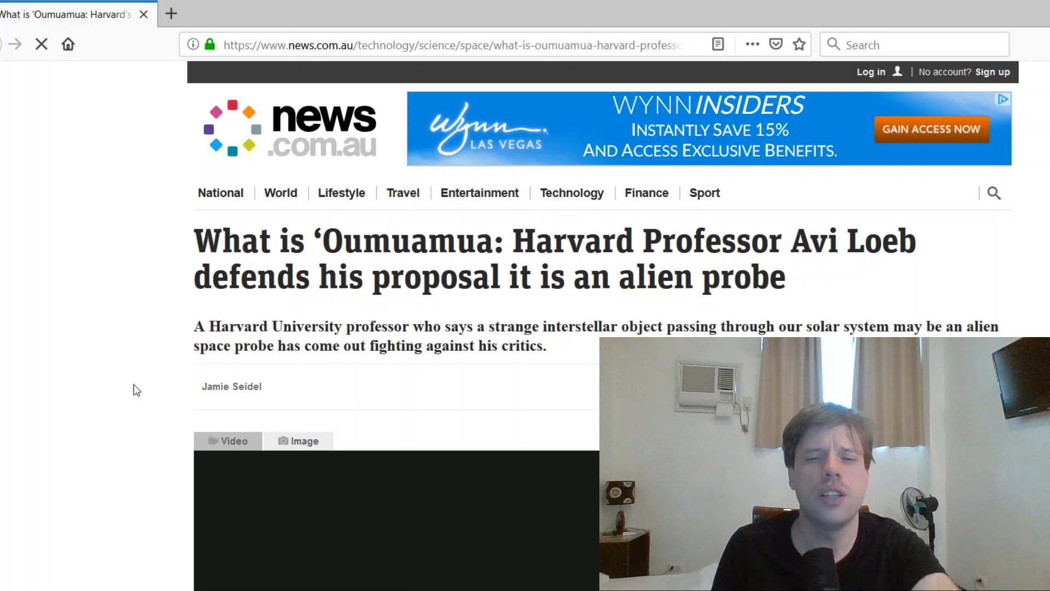
pyautogui.scroll(-3)
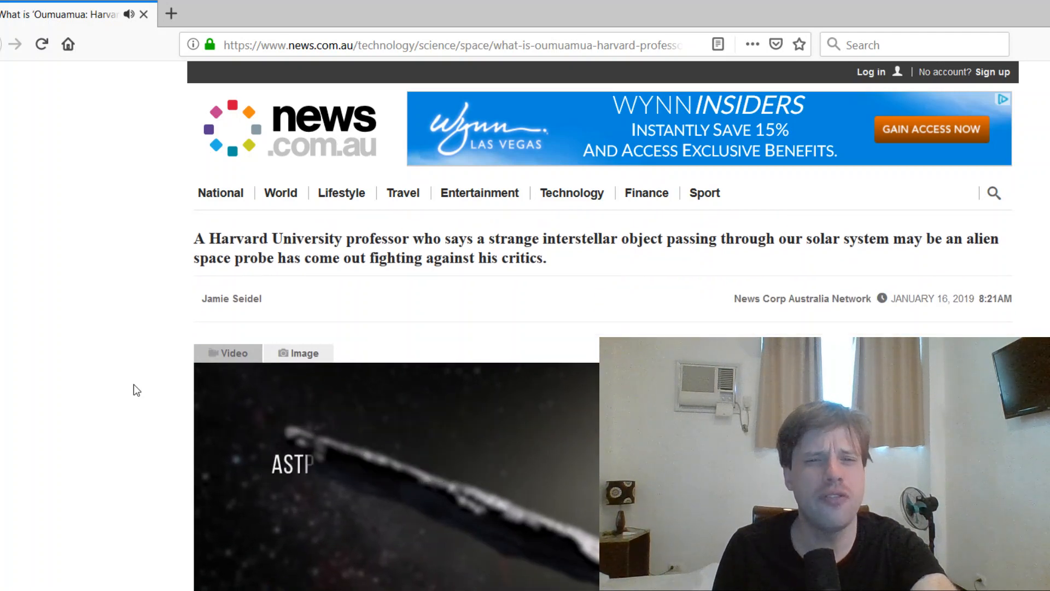
pyautogui.scroll(-3)
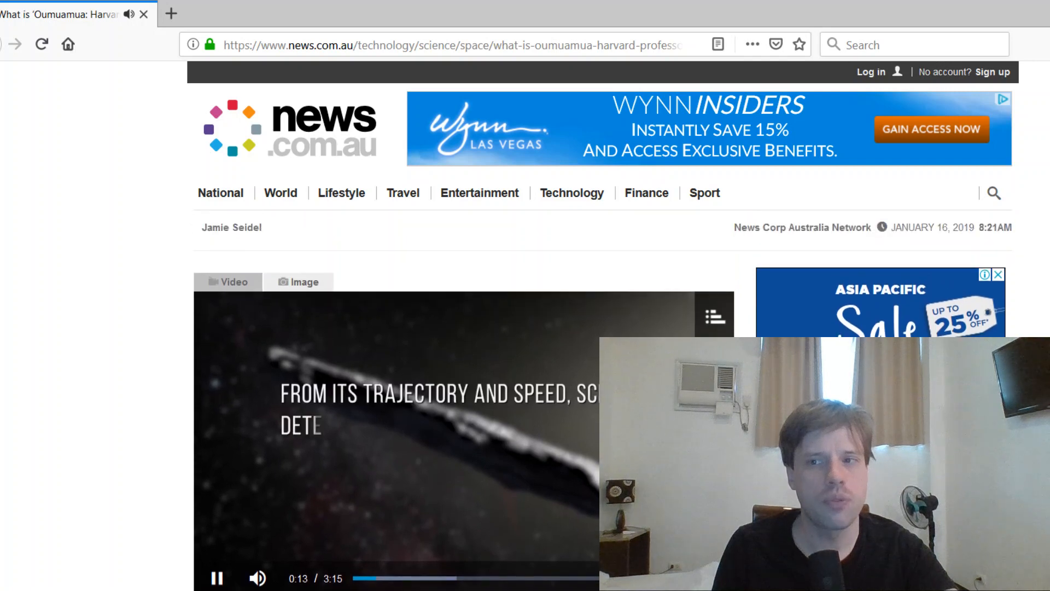
pyautogui.scroll(-3)
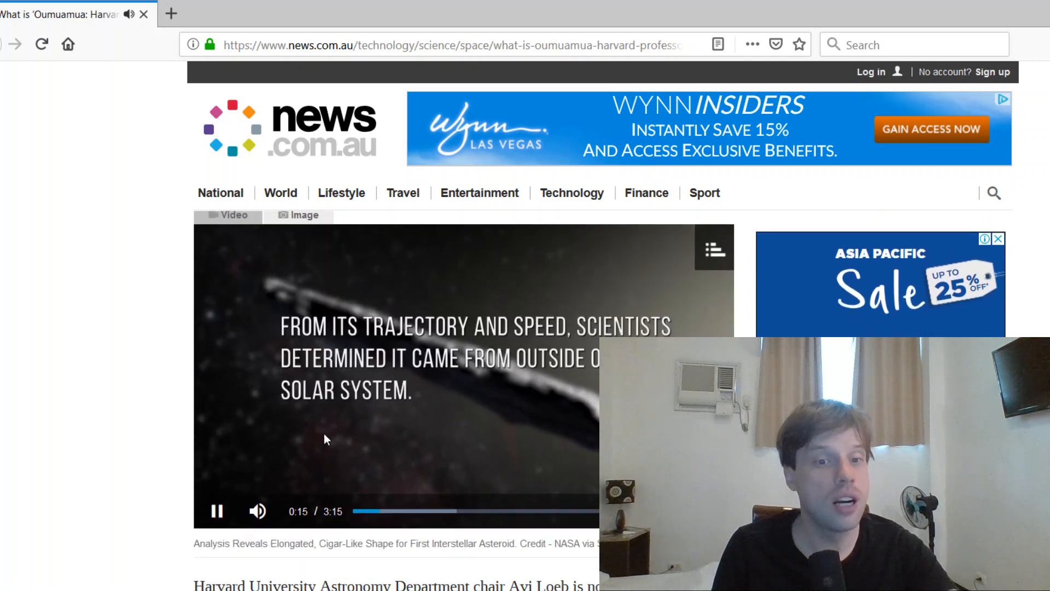
# - Pause the embedded video at 0:16 and scroll to the opening Avi Loeb paragraphs
pyautogui.click(216, 510)
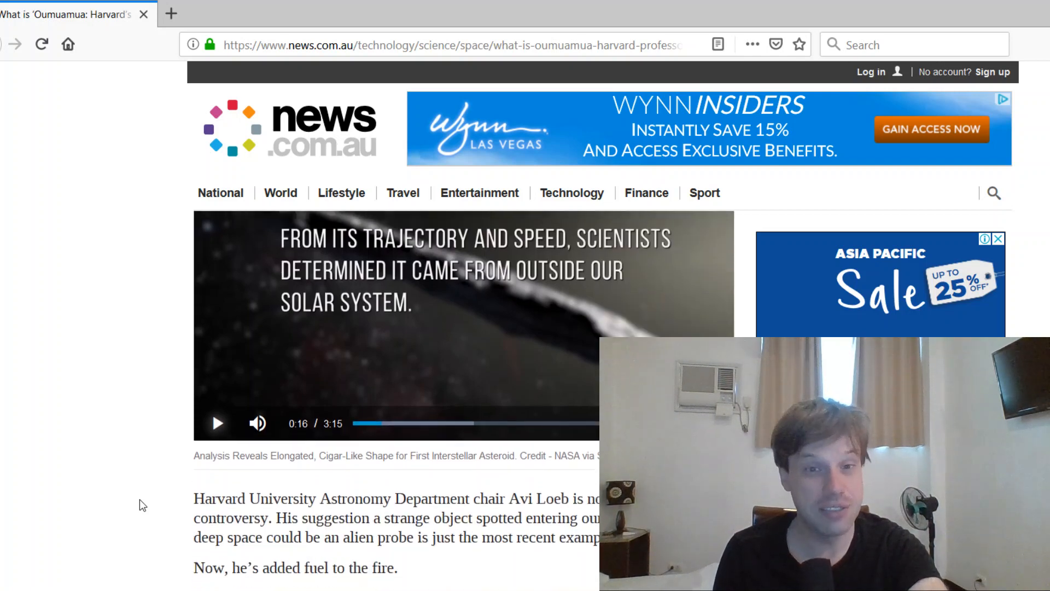
pyautogui.scroll(-3)
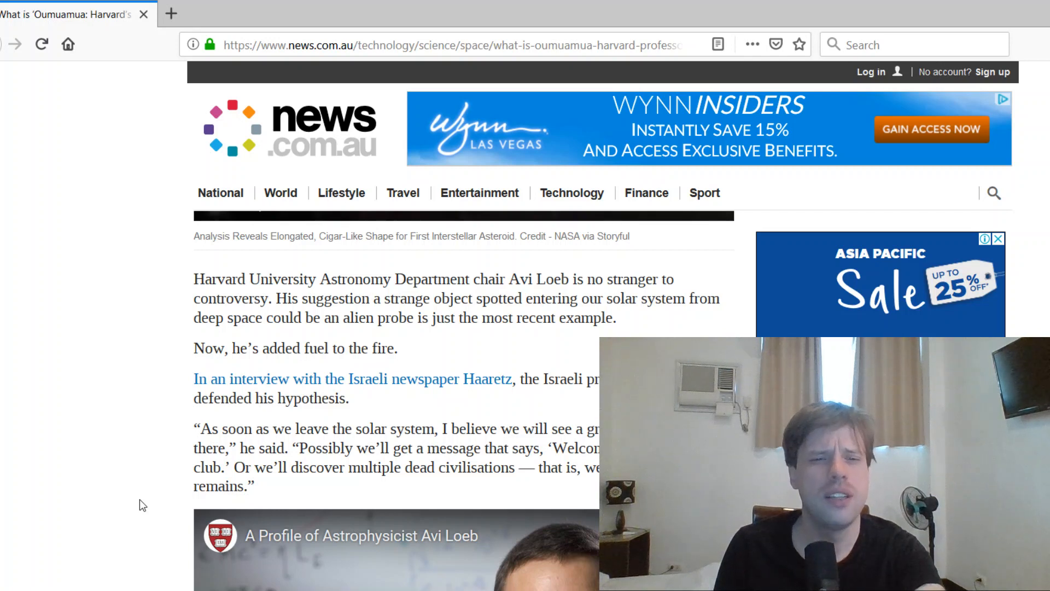
# - Scroll past the Avi Loeb profile and TEDx 'Cosmic Modesty' videos to the fast-moving-object paragraphs
pyautogui.scroll(-3)
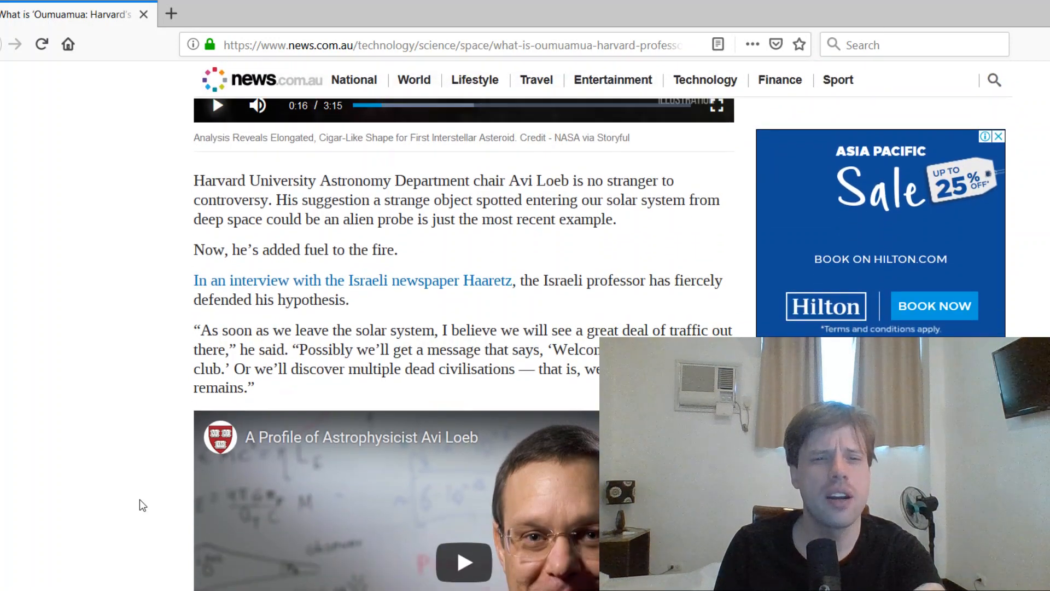
pyautogui.scroll(3)
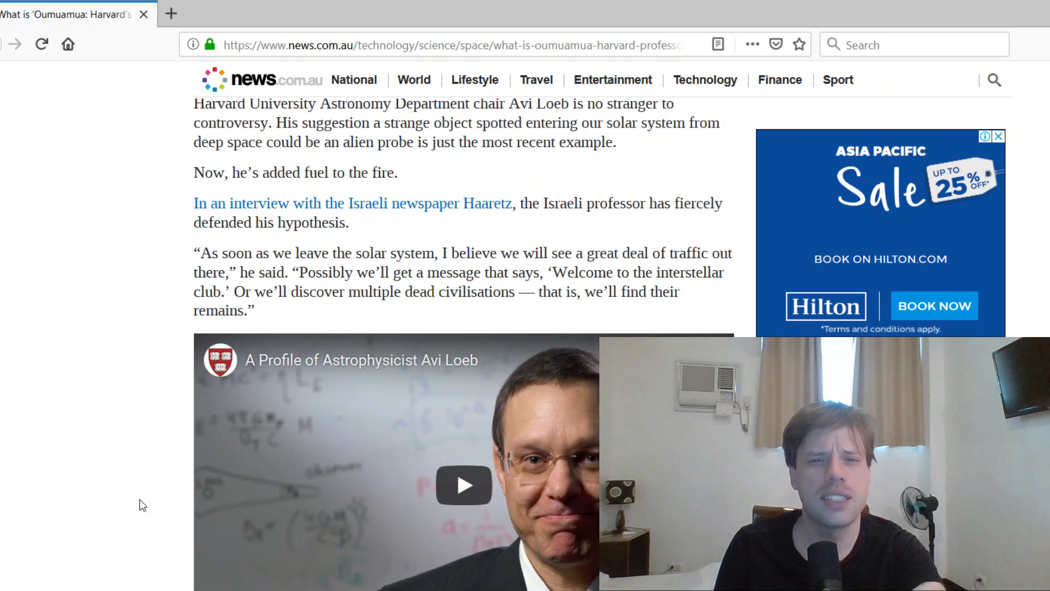
pyautogui.scroll(-3)
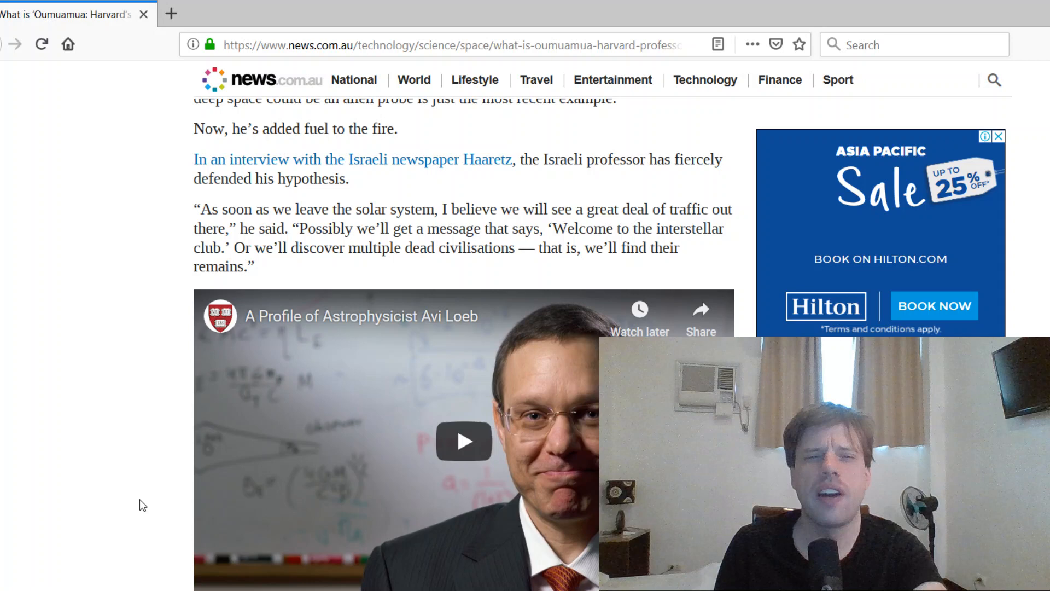
pyautogui.scroll(-3)
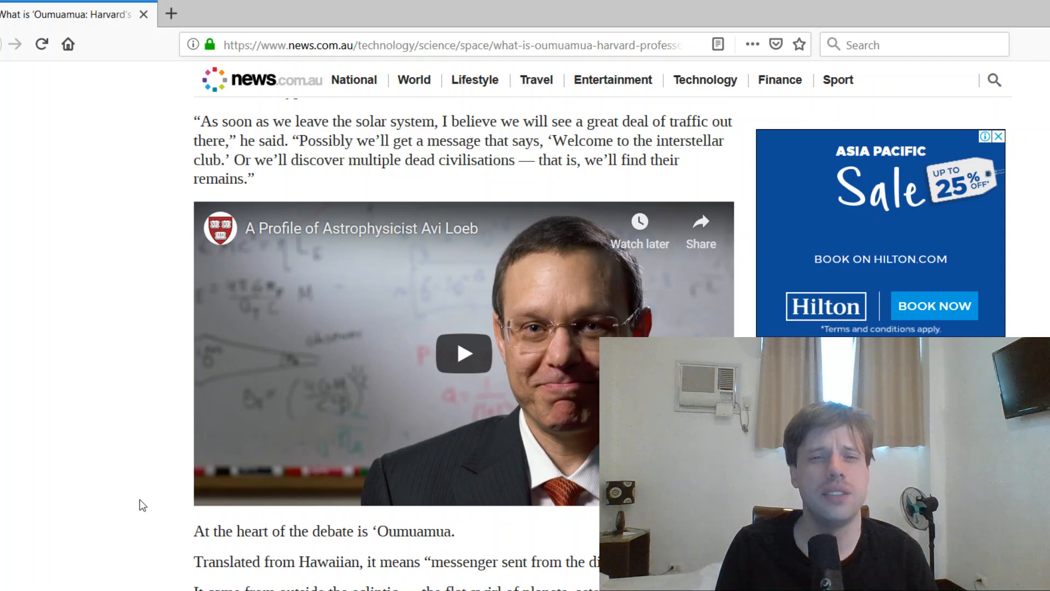
pyautogui.scroll(-3)
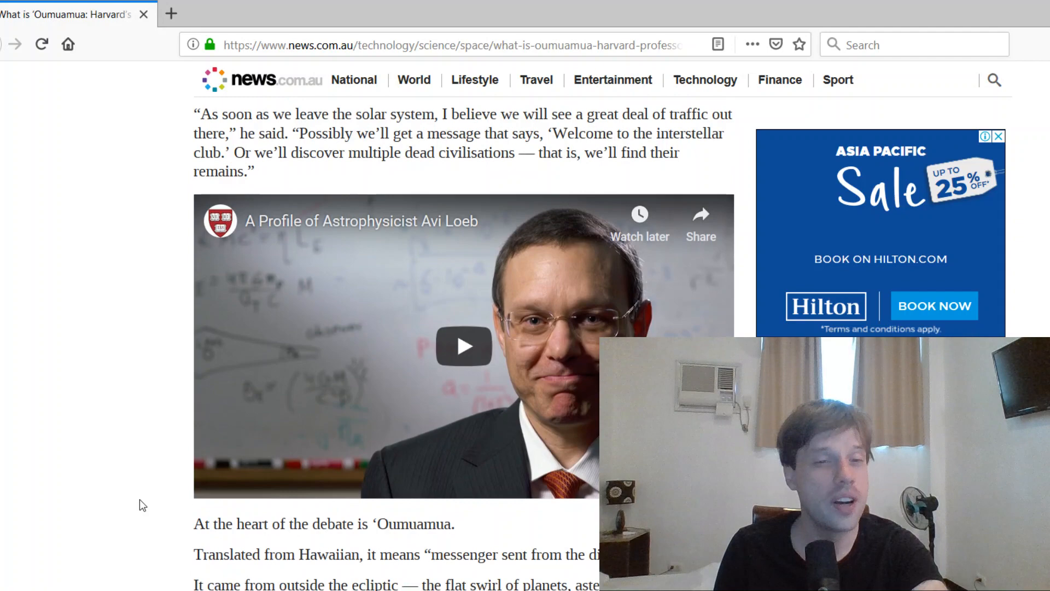
pyautogui.scroll(-3)
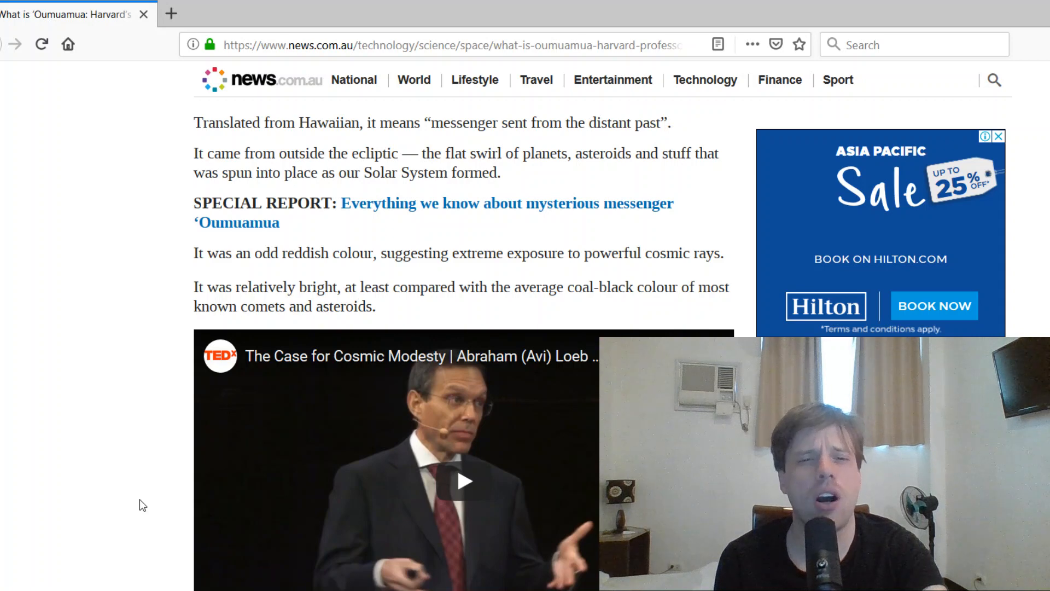
pyautogui.scroll(-3)
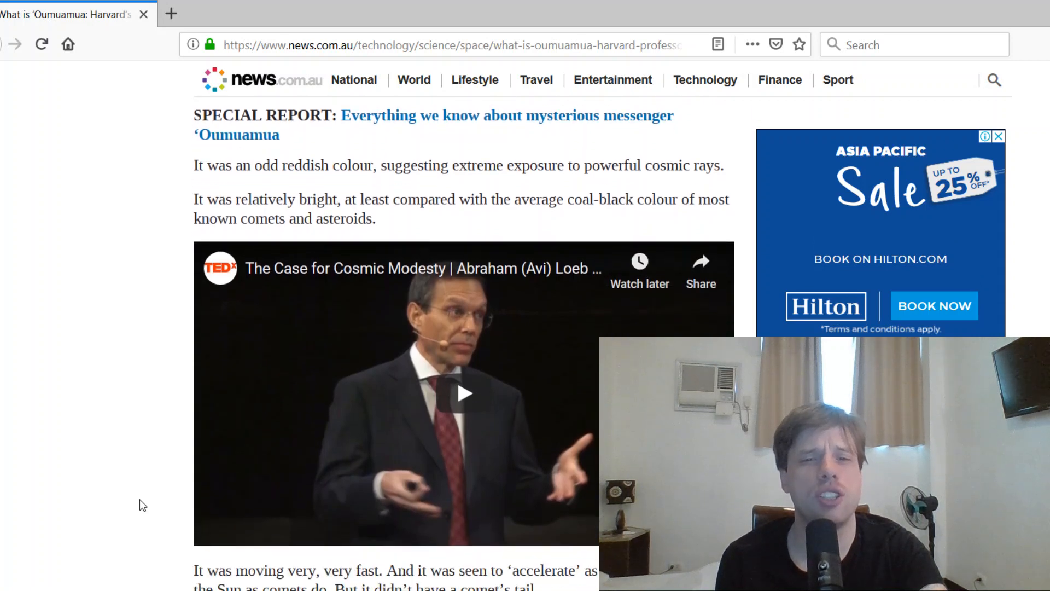
pyautogui.scroll(-3)
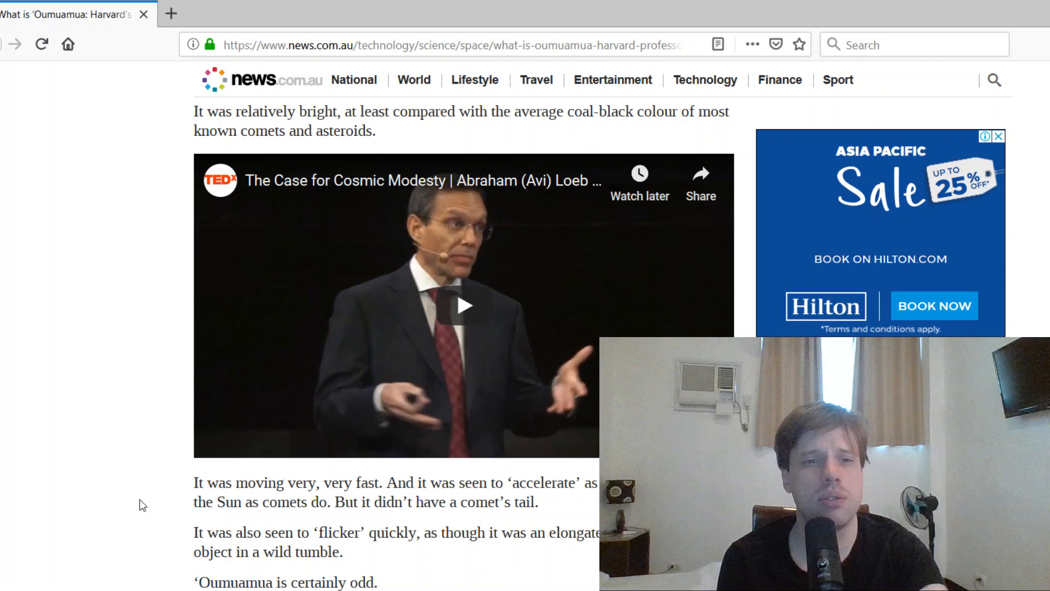
# - Scroll through the 'But, therefore aliens?' line and trajectory diagram to the 'TO BE, OR NOT TO BE' light-sail section
pyautogui.scroll(-3)
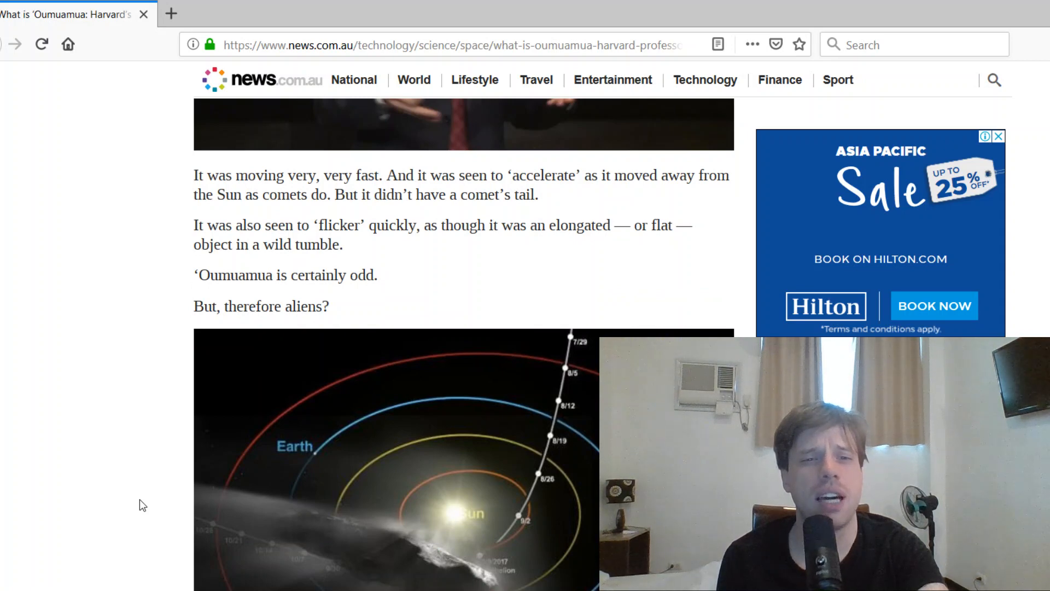
pyautogui.scroll(-3)
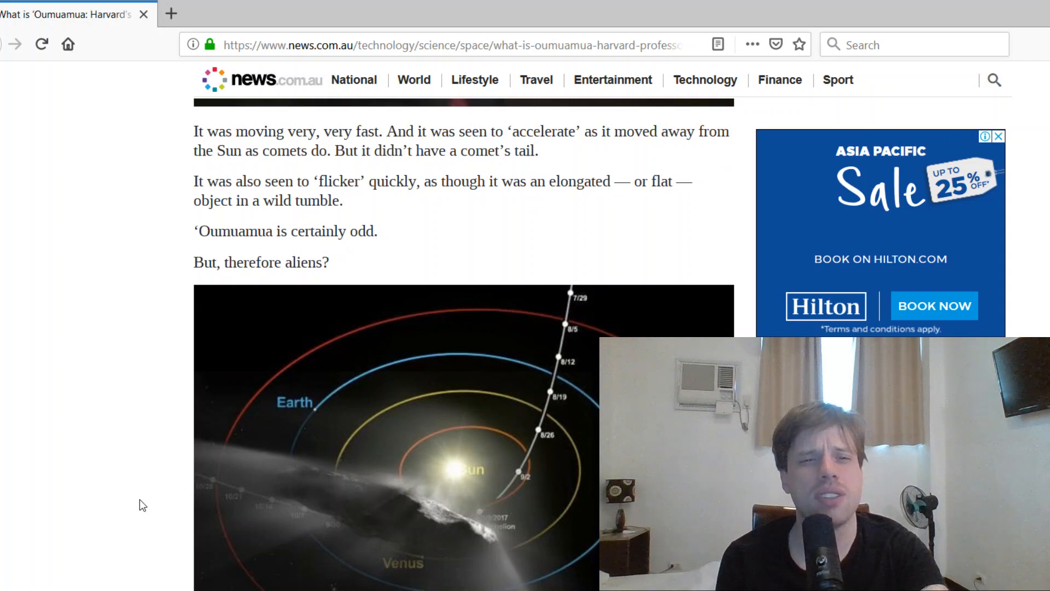
pyautogui.scroll(-3)
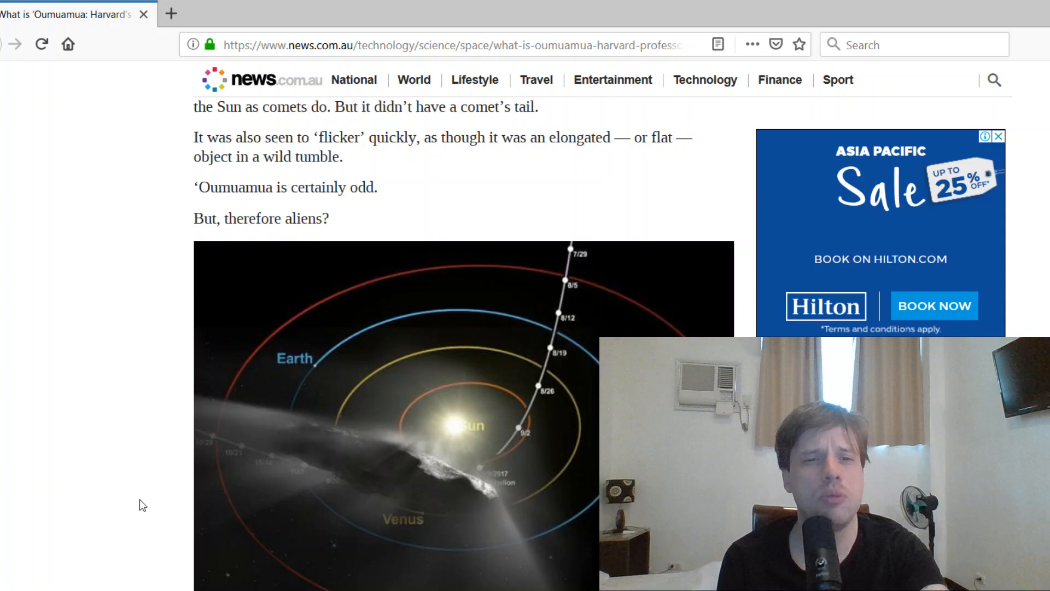
pyautogui.scroll(-3)
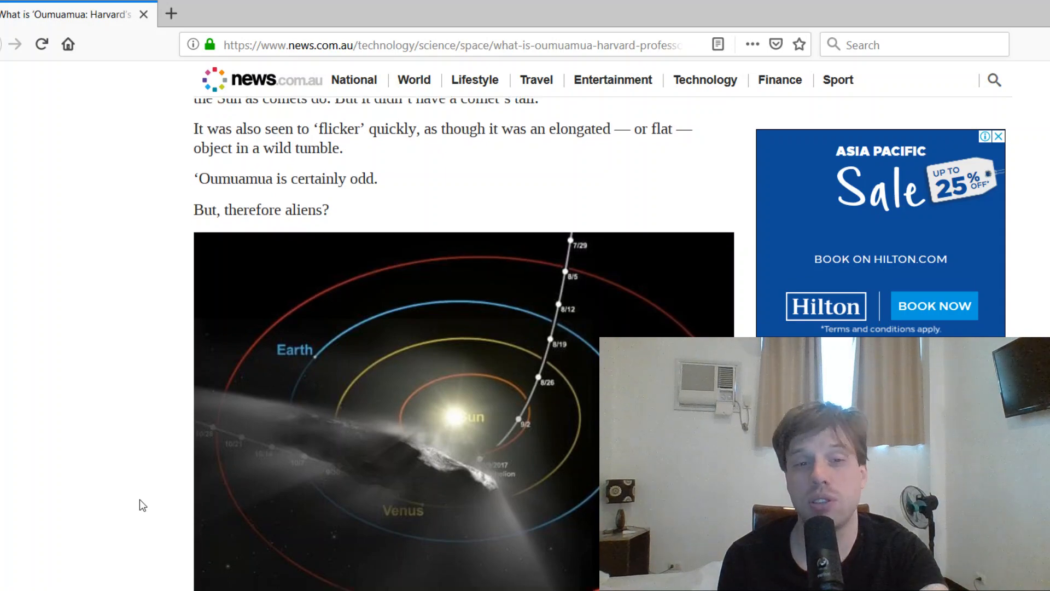
pyautogui.scroll(-3)
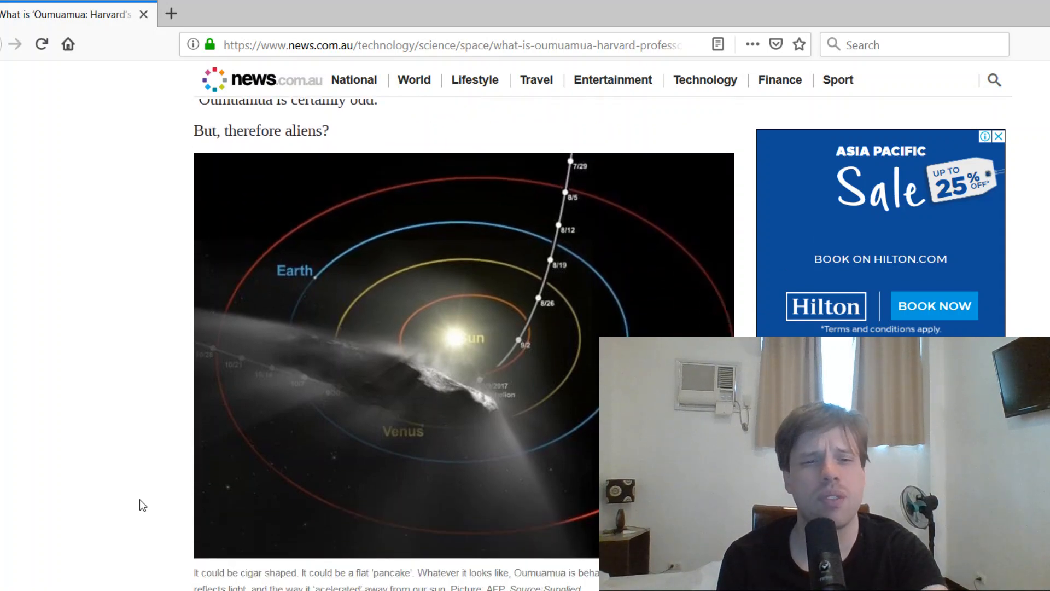
pyautogui.scroll(-3)
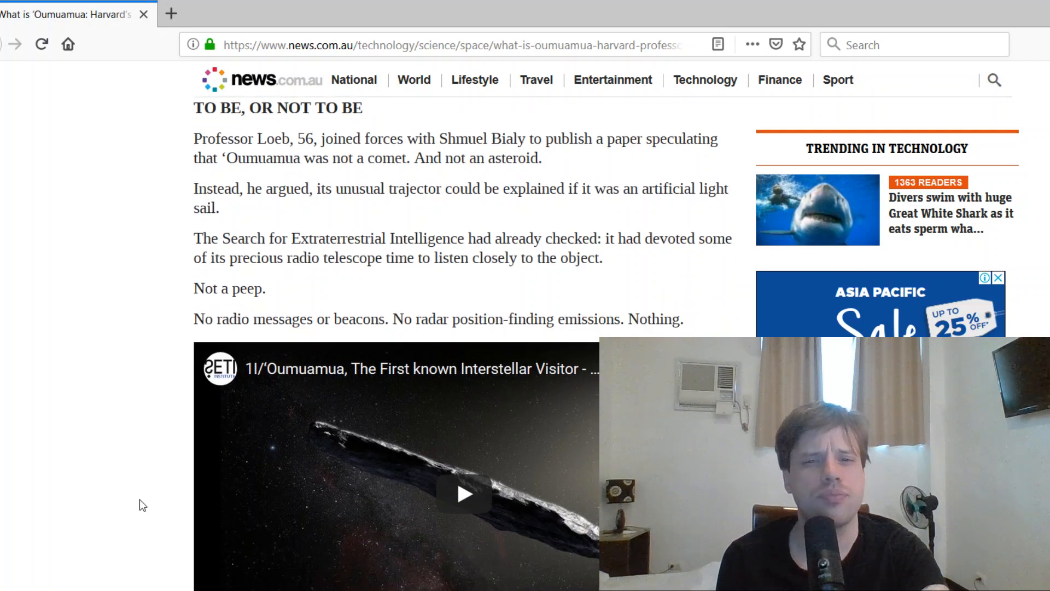
# - Scroll to the article's end and back up to the 'Wild speculation' quotes and SPECIAL REPORT link
pyautogui.scroll(-3)
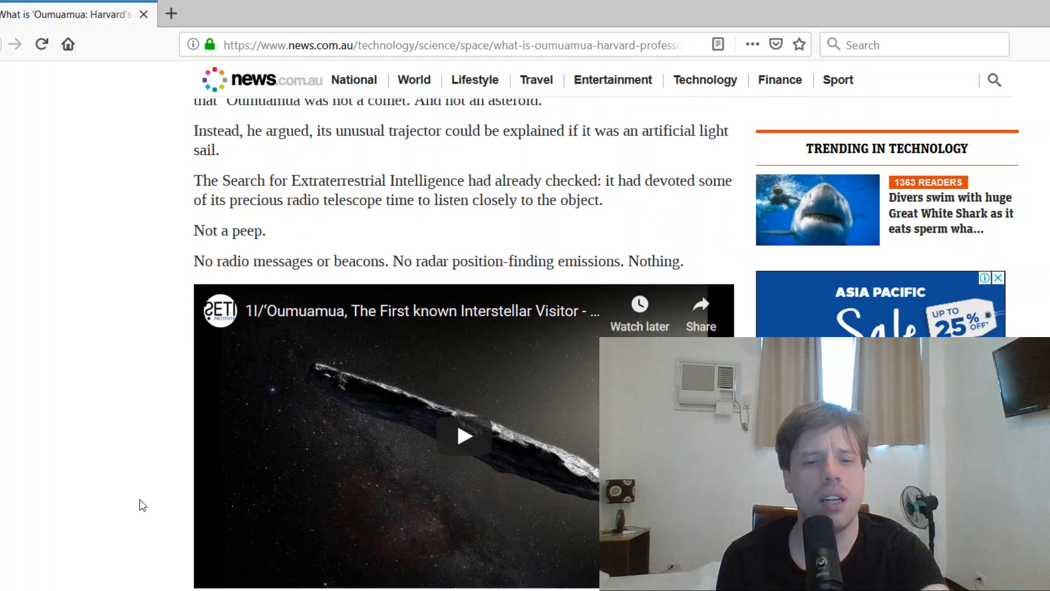
pyautogui.scroll(-3)
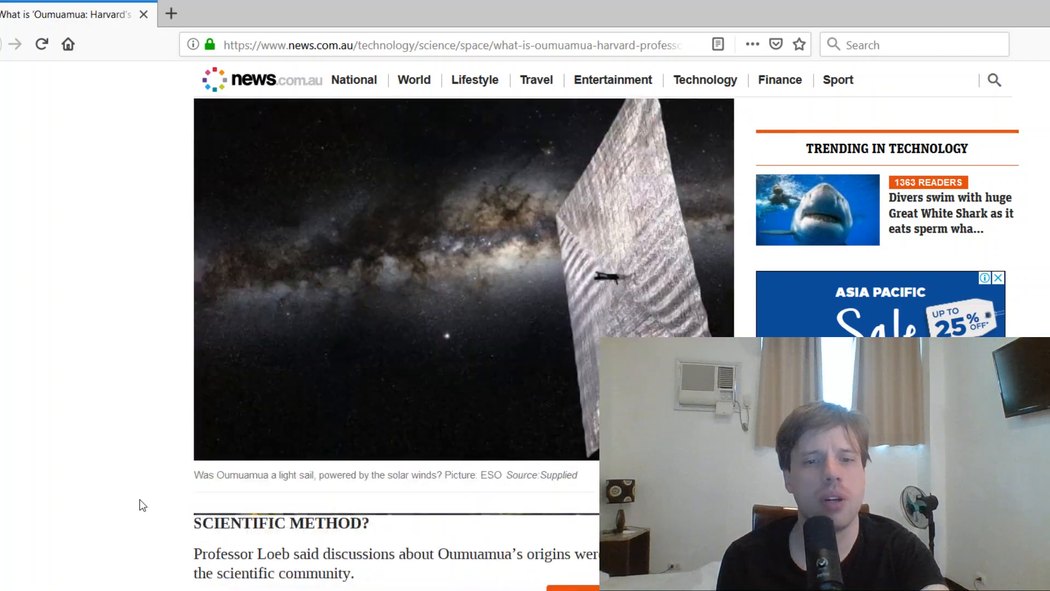
pyautogui.scroll(-3)
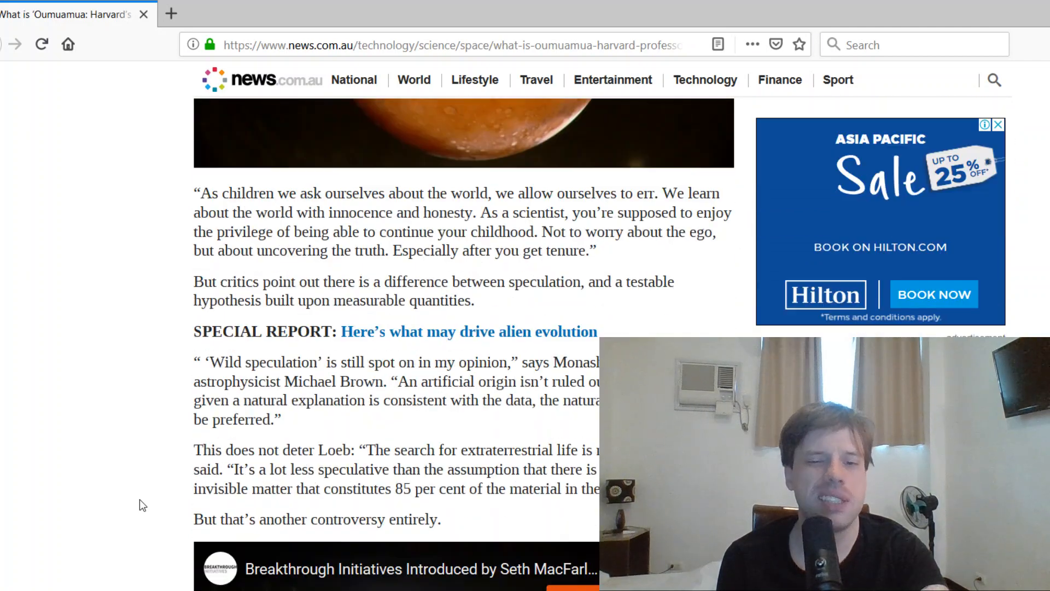
pyautogui.scroll(-3)
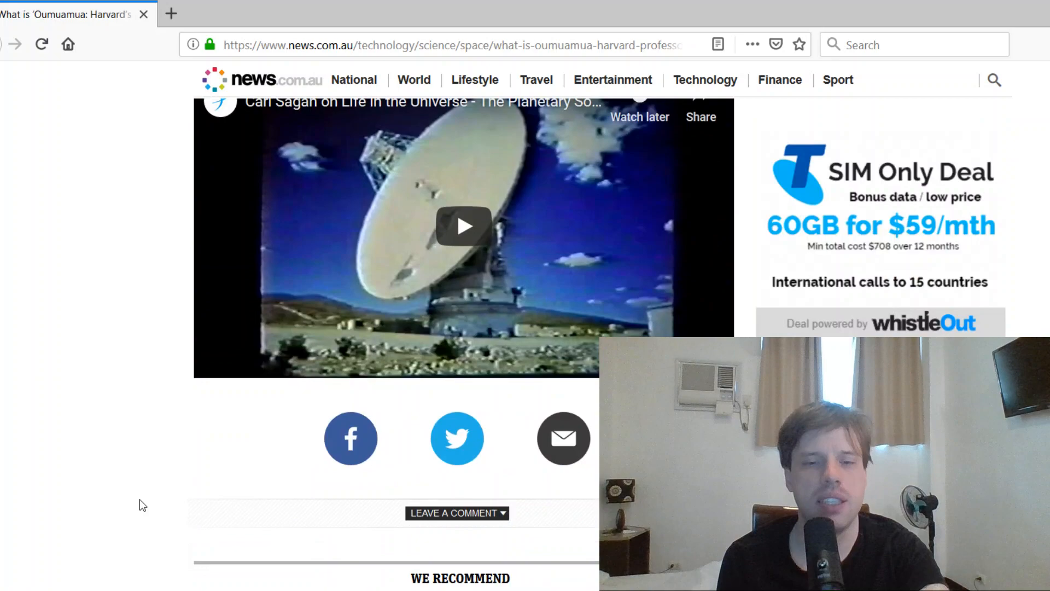
pyautogui.scroll(3)
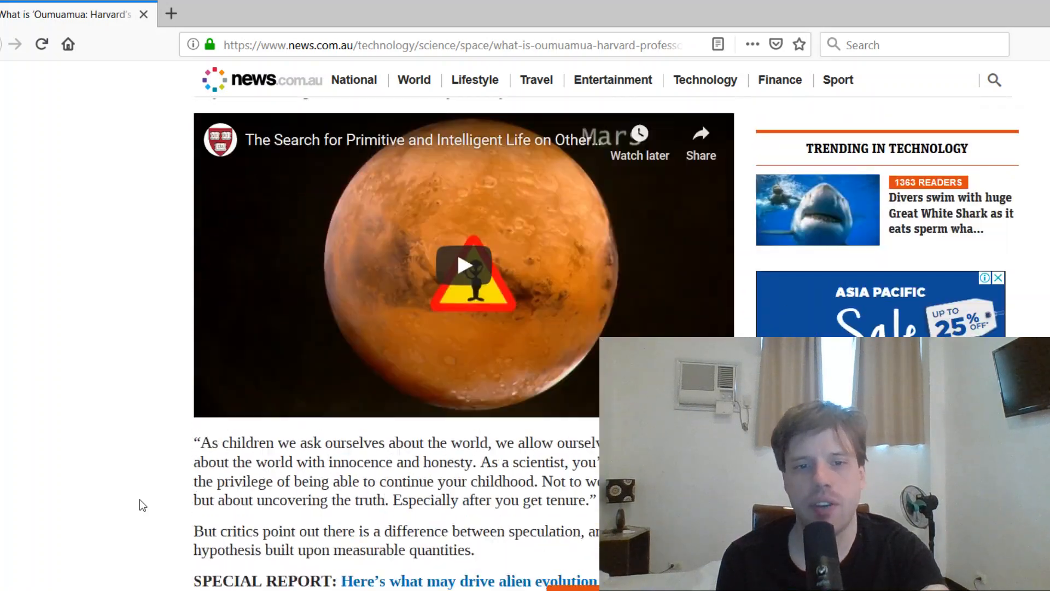
pyautogui.scroll(3)
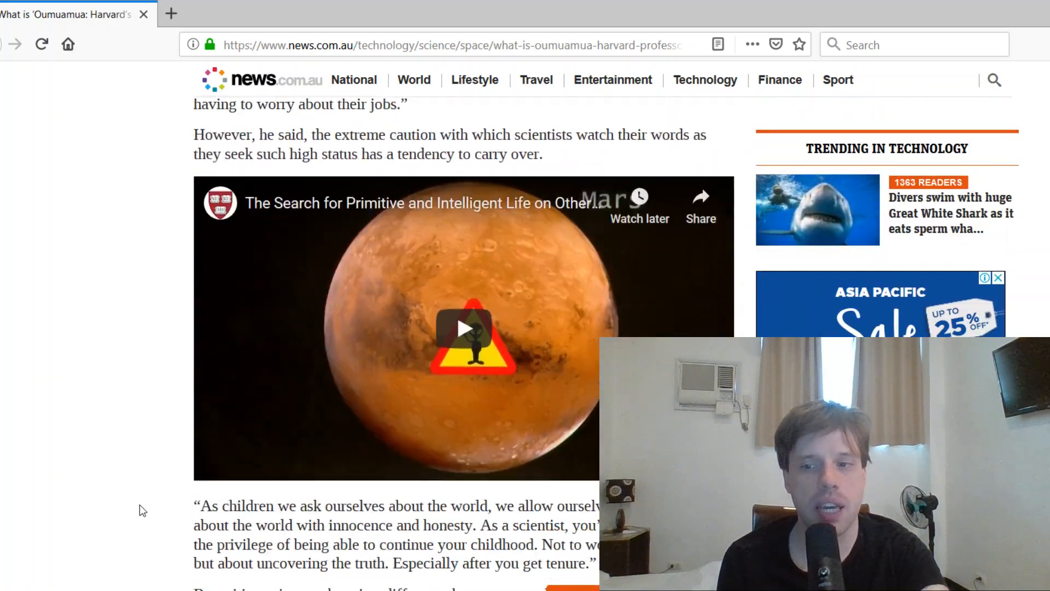
pyautogui.scroll(-3)
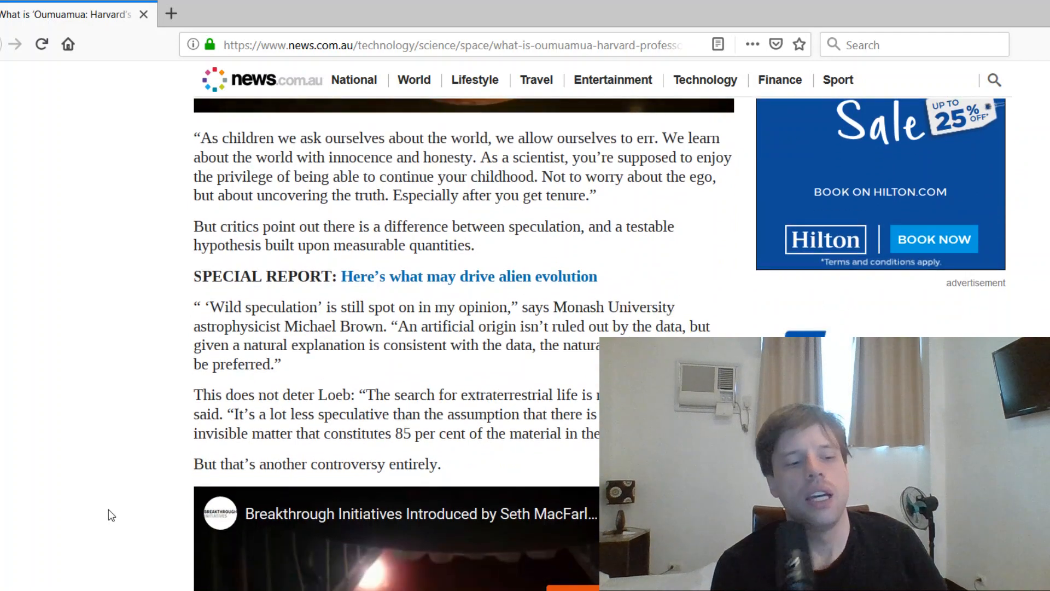